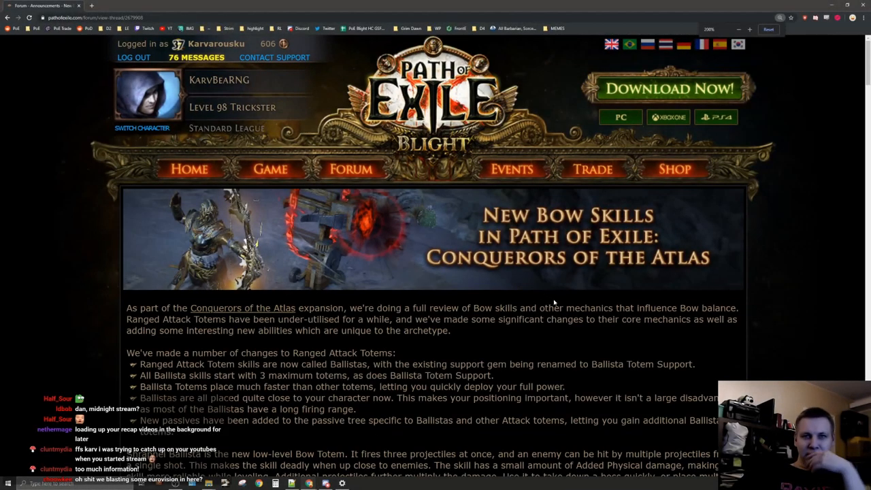
# Step: Scroll the announcement down past the banner to the Ballista totem bullets and Ensnaring Arrow paragraph
pyautogui.scroll(-3)
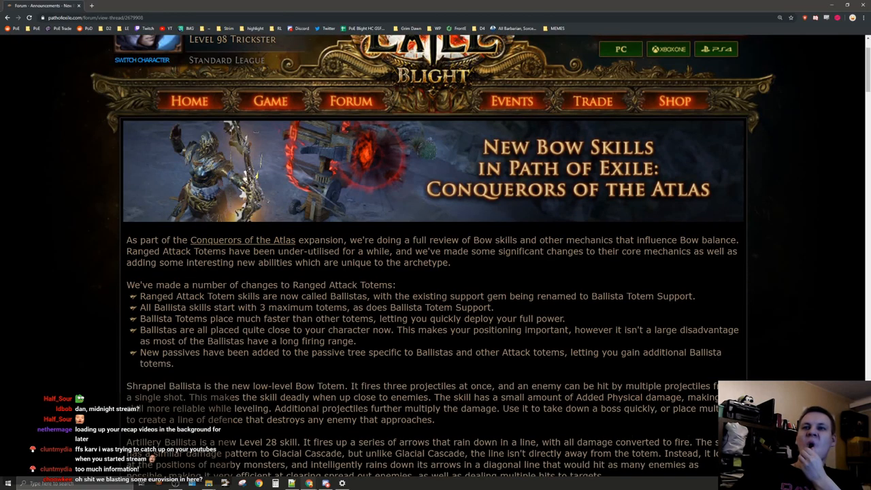
pyautogui.moveTo(525, 281)
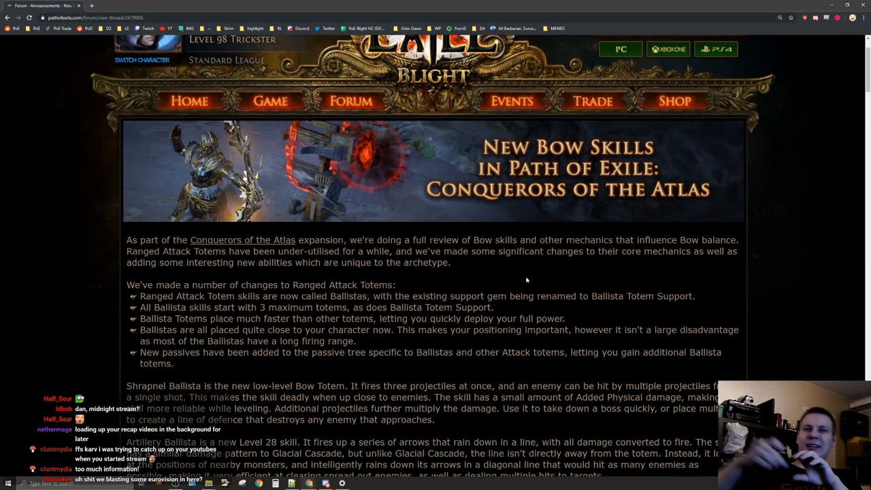
pyautogui.scroll(-3)
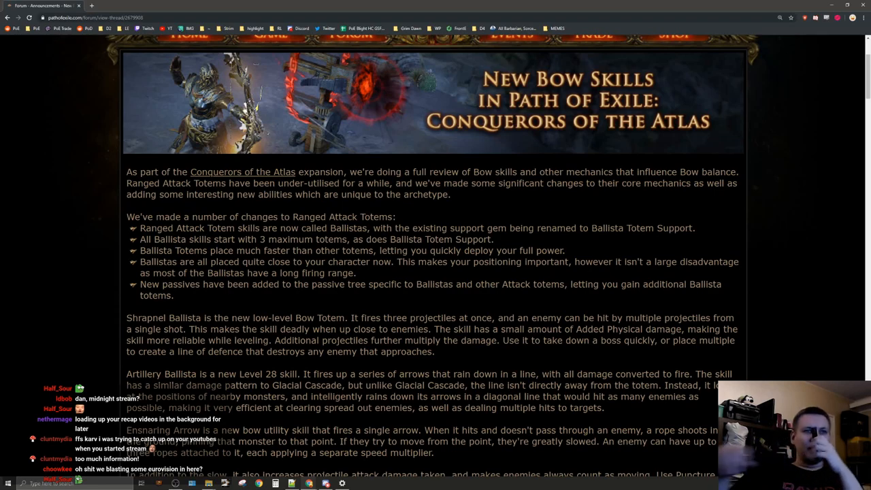
pyautogui.scroll(-3)
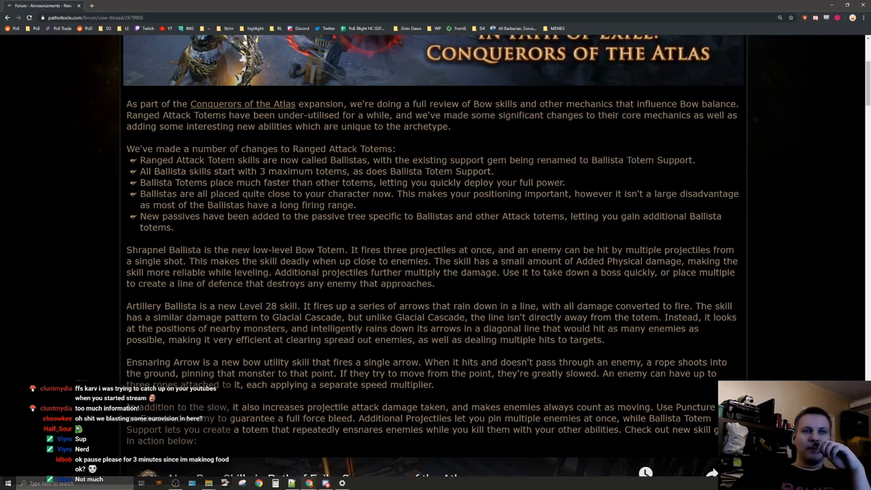
# Step: Highlight the fourth totem bullet about Ballistas being placed close to your character
pyautogui.doubleClick(264, 172)
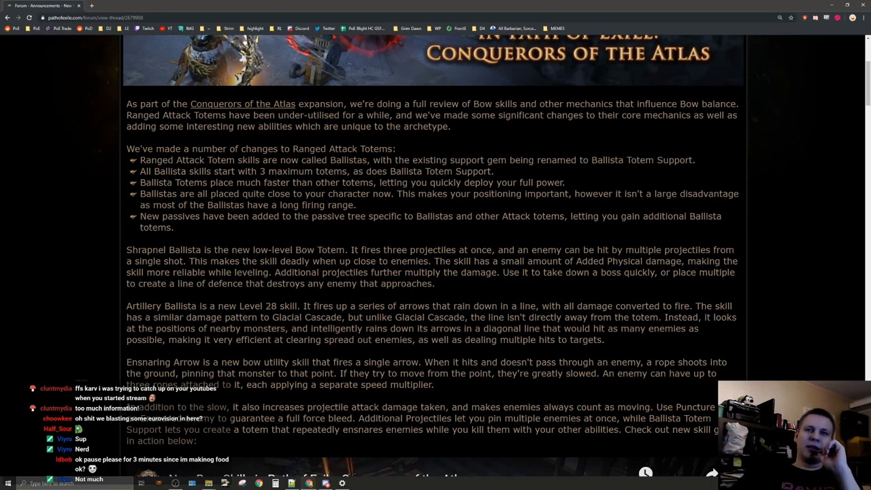
pyautogui.moveTo(138, 194); pyautogui.dragTo(355, 204)
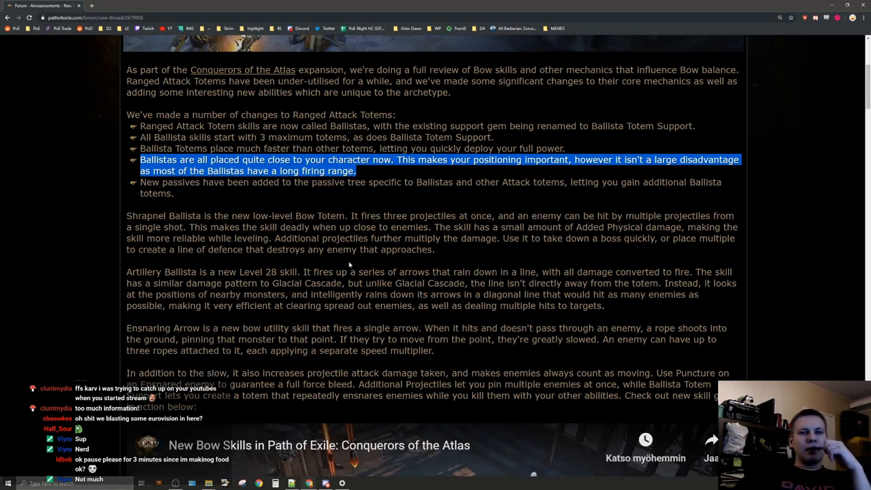
# Step: Nudge the post up and down to settle on the Shrapnel Ballista paragraph
pyautogui.scroll(3)
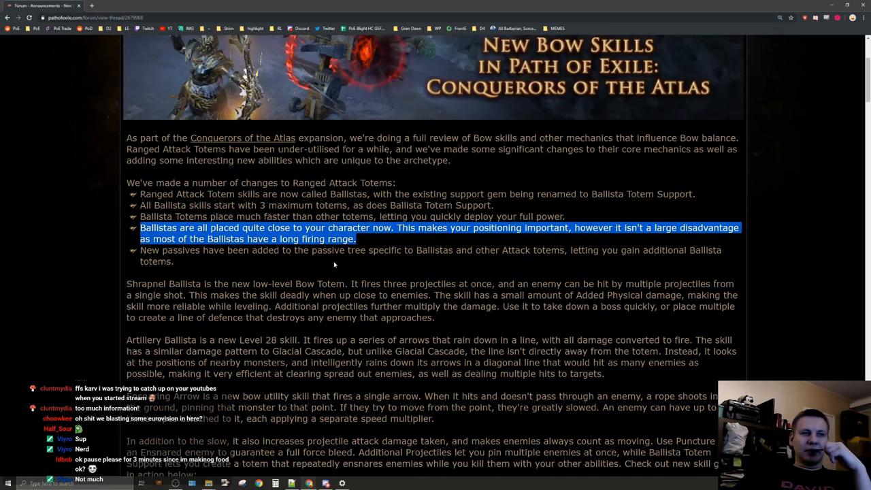
pyautogui.scroll(-3)
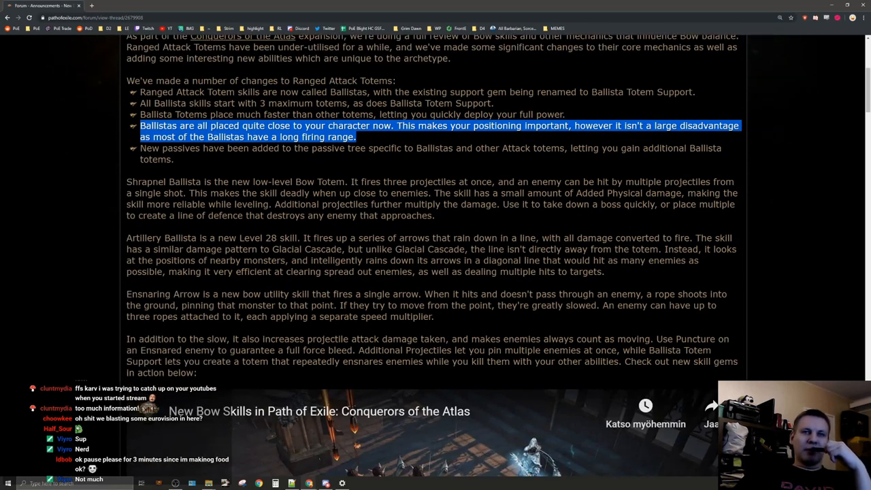
pyautogui.scroll(3)
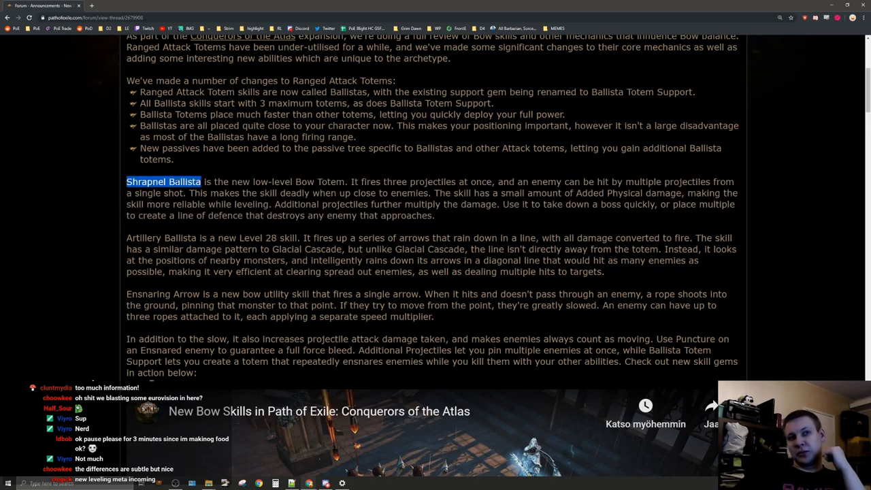
# Step: Scroll down until the embedded New Bow Skills YouTube trailer appears
pyautogui.scroll(-3)
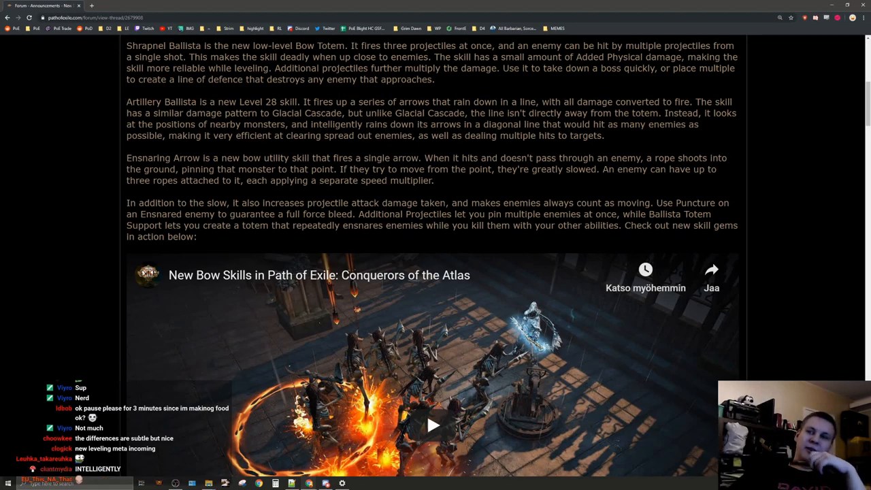
# Step: Clear the Shrapnel Ballista highlight and highlight 'When' in the Ensnaring Arrow paragraph
pyautogui.doubleClick(133, 101)
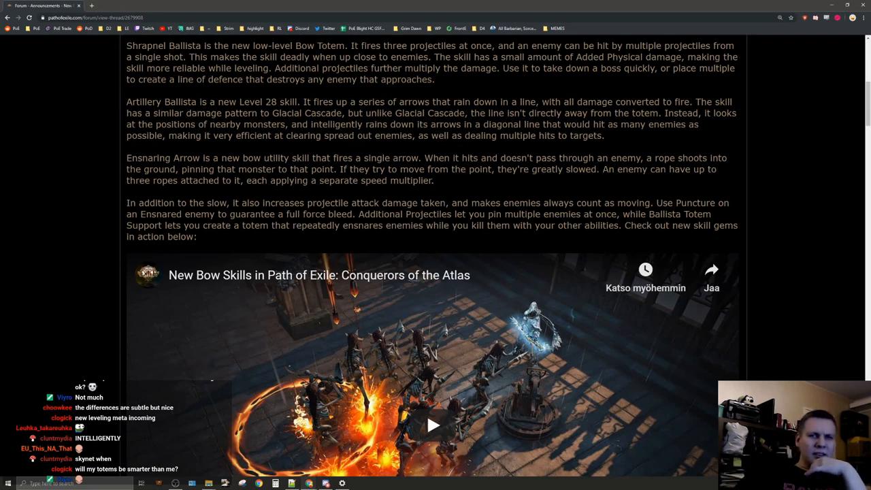
pyautogui.moveTo(220, 158); pyautogui.dragTo(332, 158)
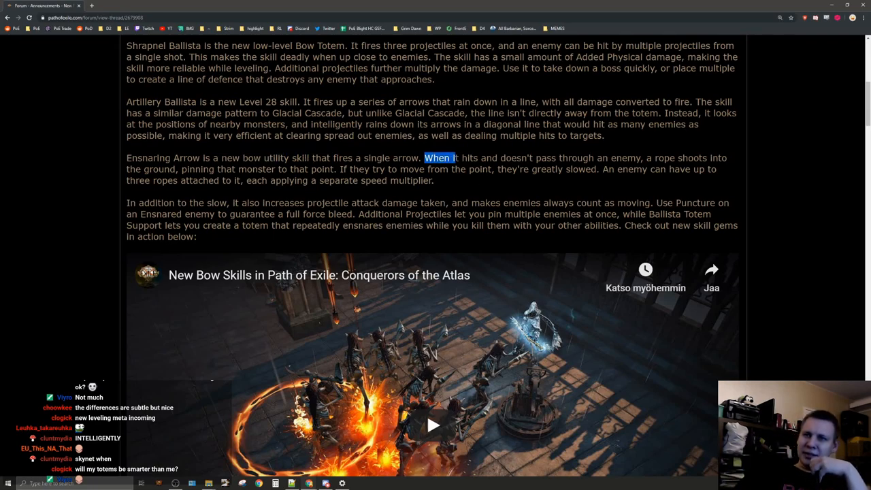
pyautogui.doubleClick(563, 158)
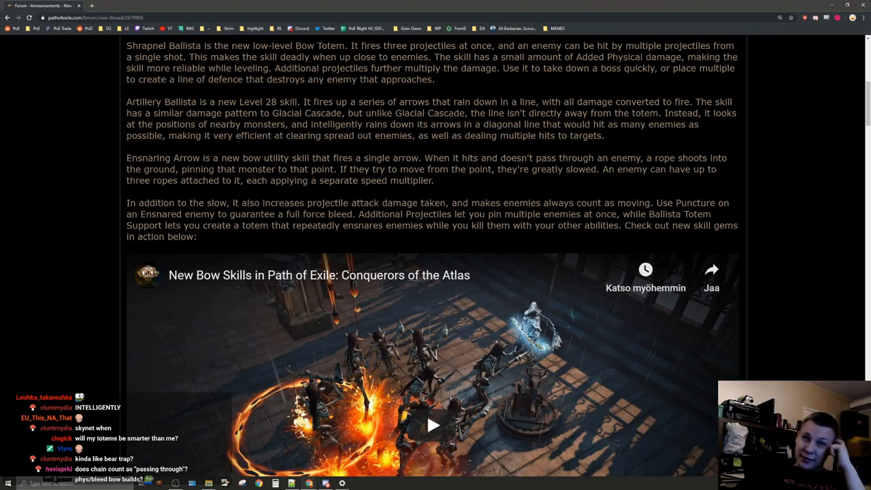
pyautogui.moveTo(278, 238)
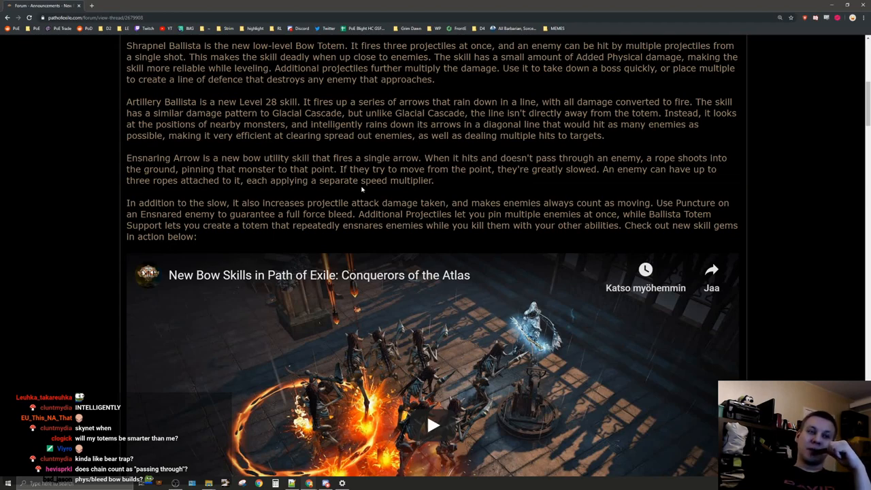
pyautogui.moveTo(648, 199)
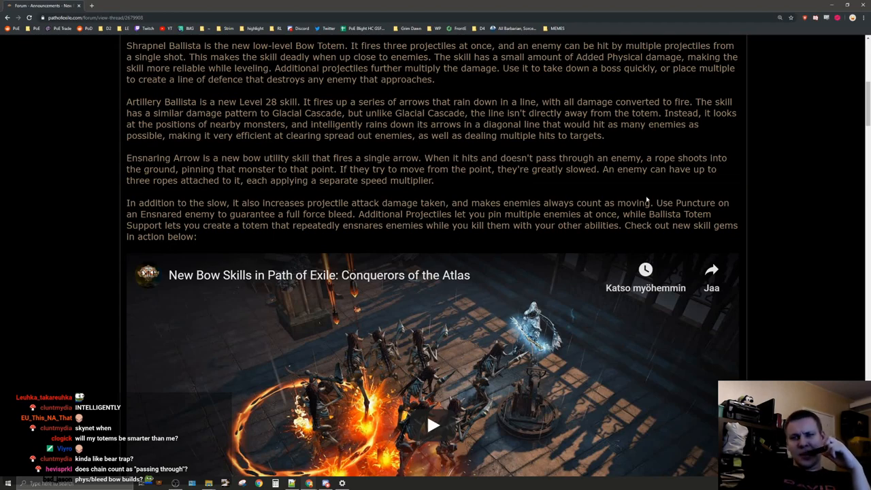
pyautogui.moveTo(635, 196)
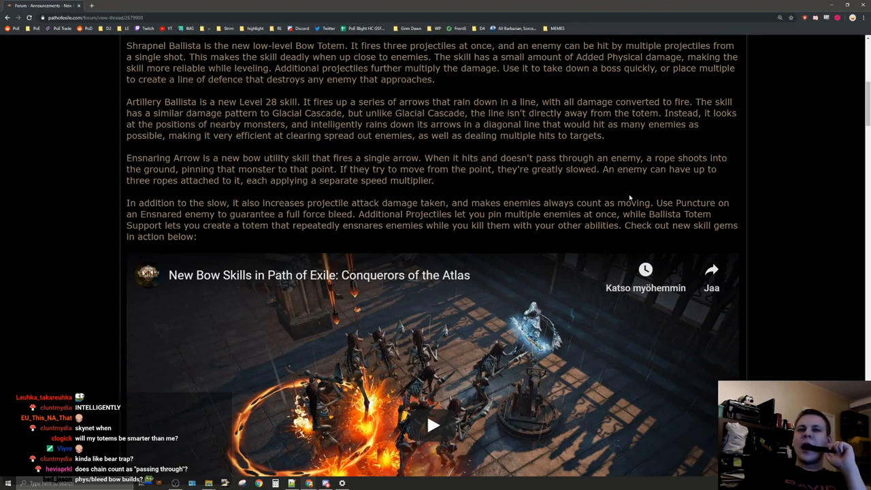
pyautogui.moveTo(629, 193)
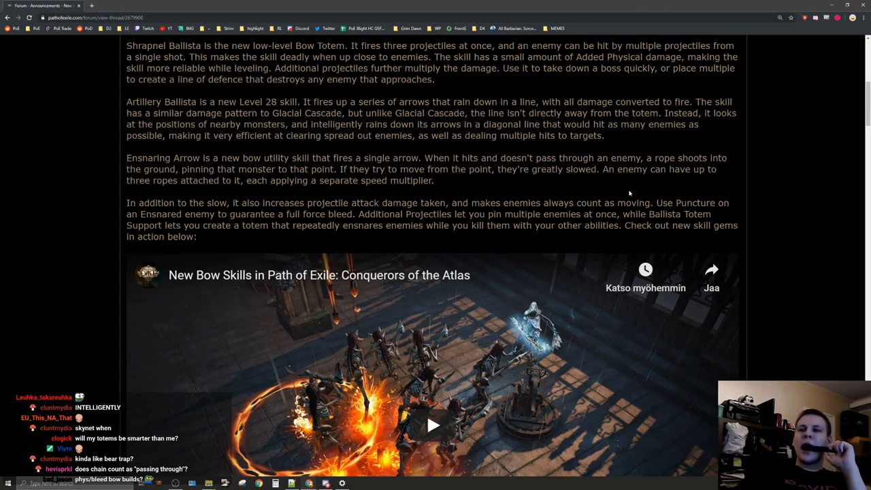
# Step: Start the New Bow Skills trailer and switch it to full-screen playback
pyautogui.scroll(-3)
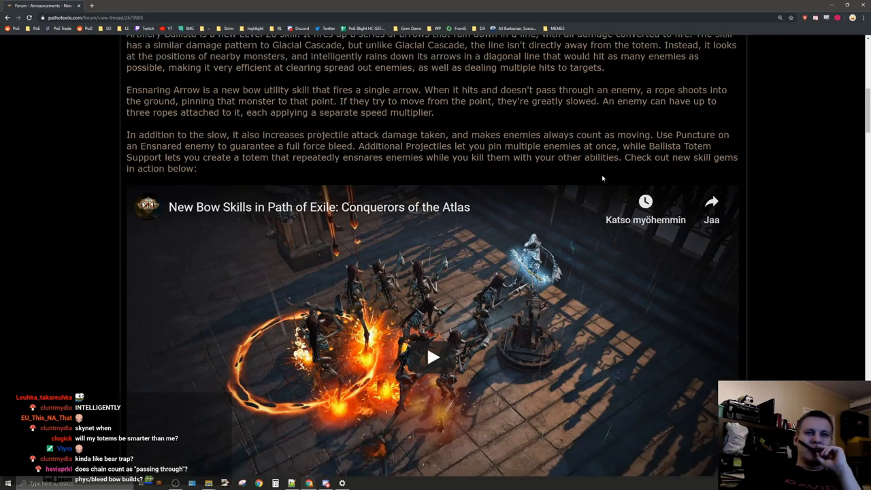
pyautogui.click(433, 357)
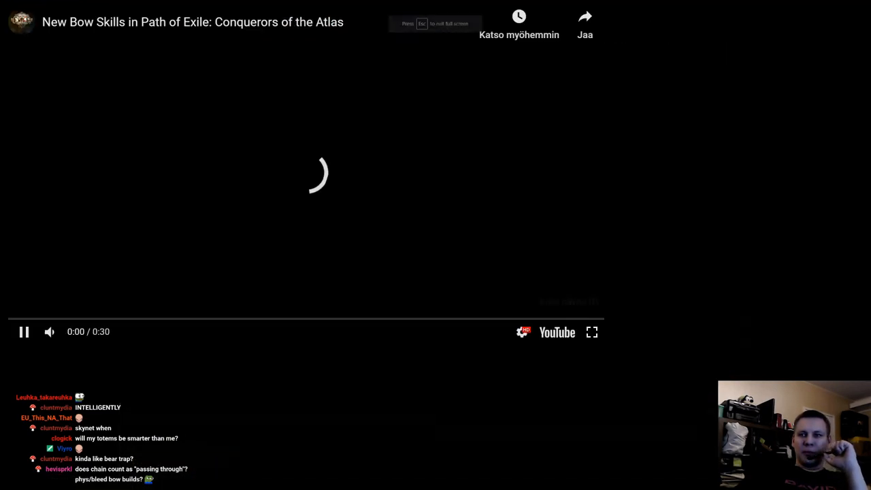
pyautogui.click(590, 332)
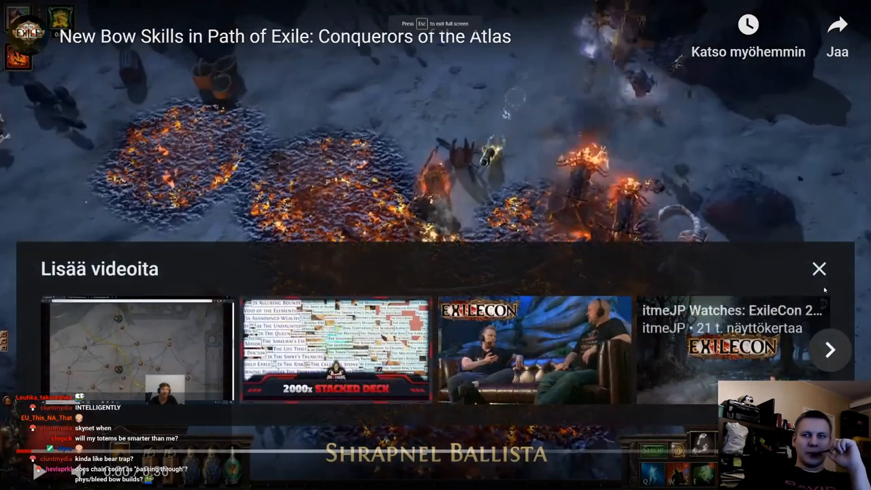
pyautogui.click(819, 268)
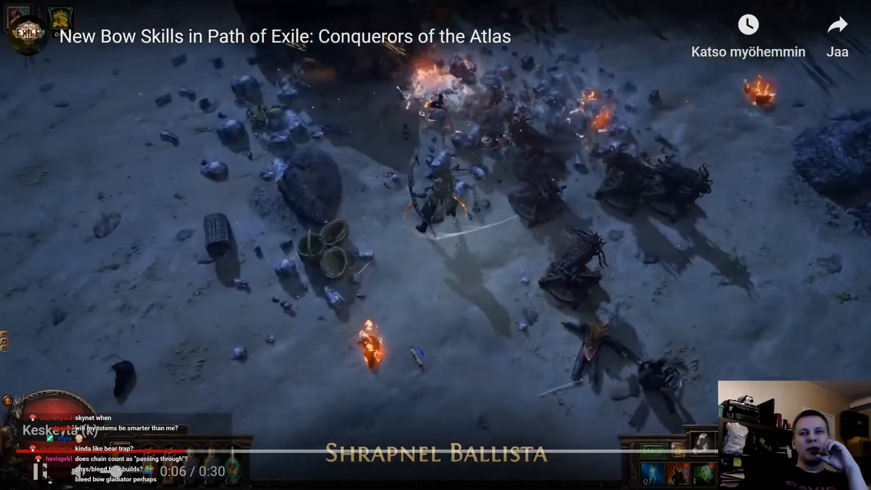
# Step: Pause, resume and pause the trailer again on its Artillery Ballista scene
pyautogui.click(436, 245)
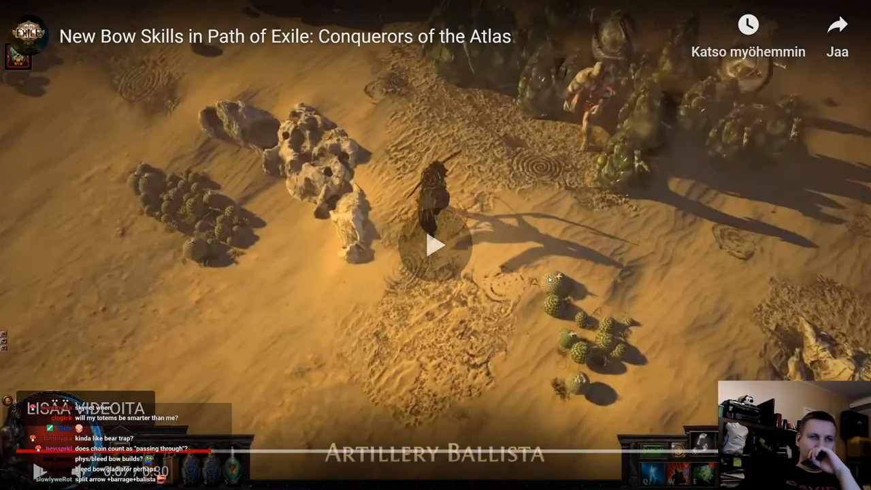
pyautogui.click(435, 244)
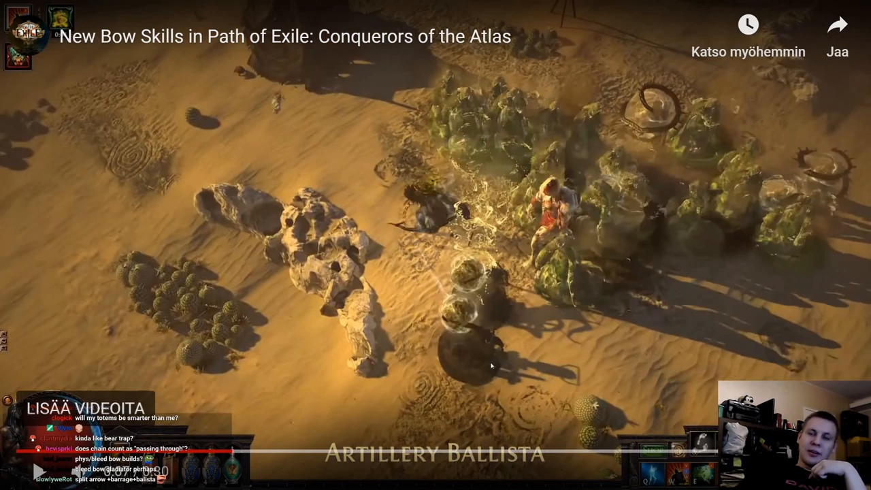
pyautogui.moveTo(376, 314)
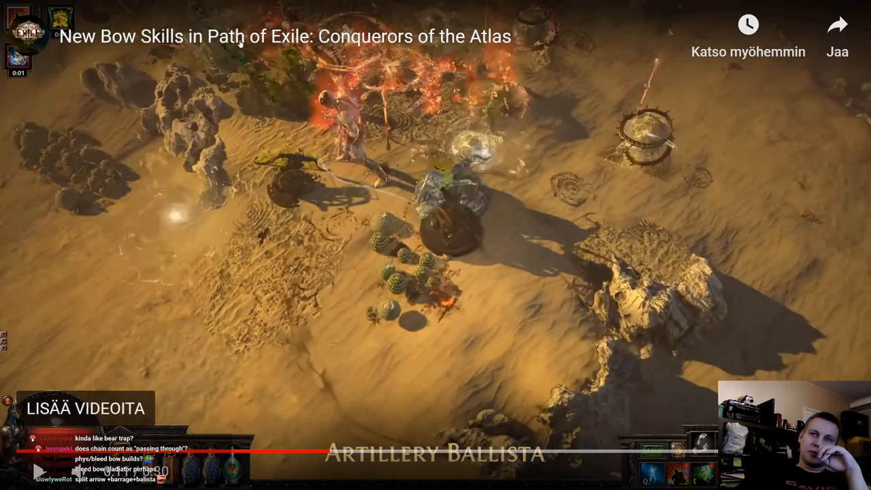
pyautogui.click(435, 245)
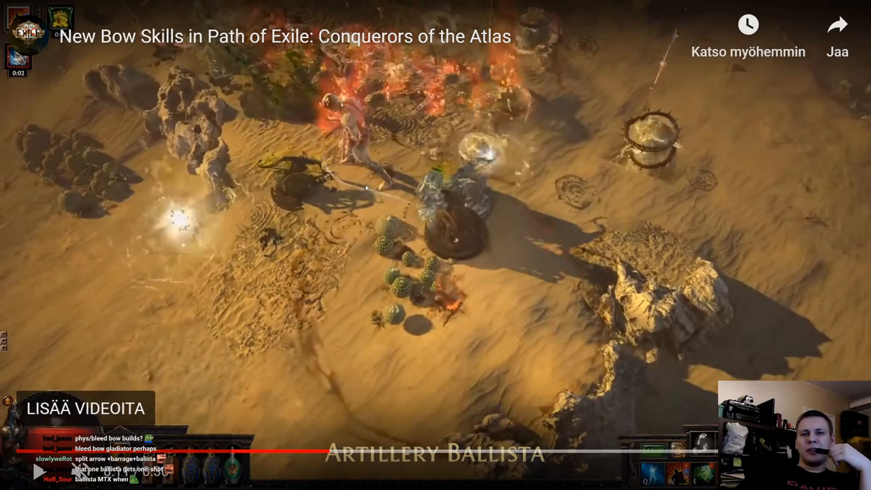
pyautogui.moveTo(433, 216)
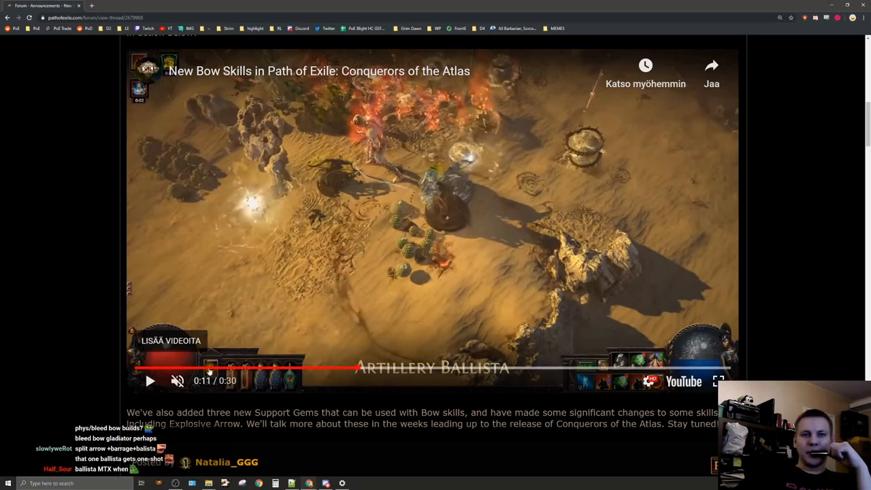
# Step: Adjust the embedded player's settings and let the trailer play through to 0:30
pyautogui.click(648, 381)
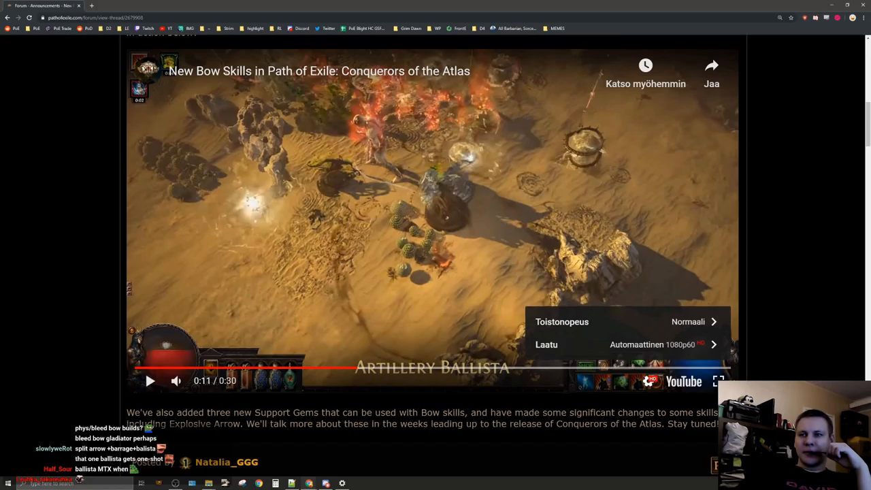
pyautogui.click(718, 381)
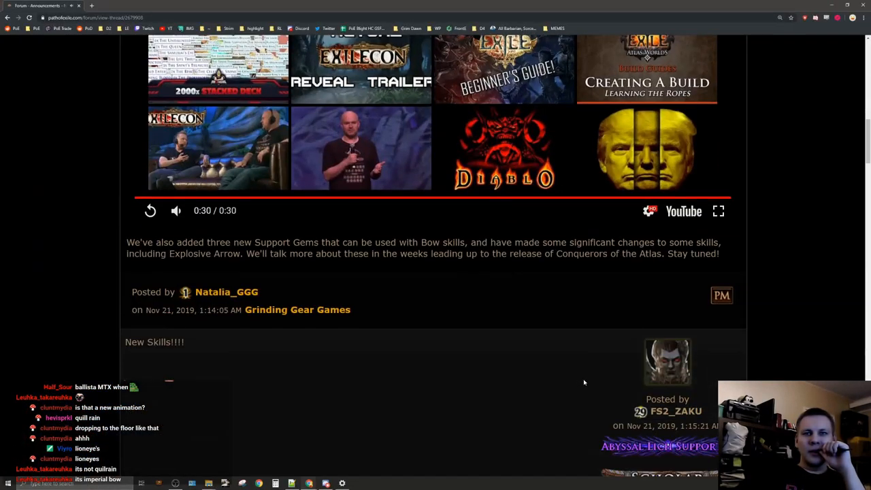
# Step: Highlight the 'three new Support Gems' sentence and the words Explosive Arrow
pyautogui.scroll(3)
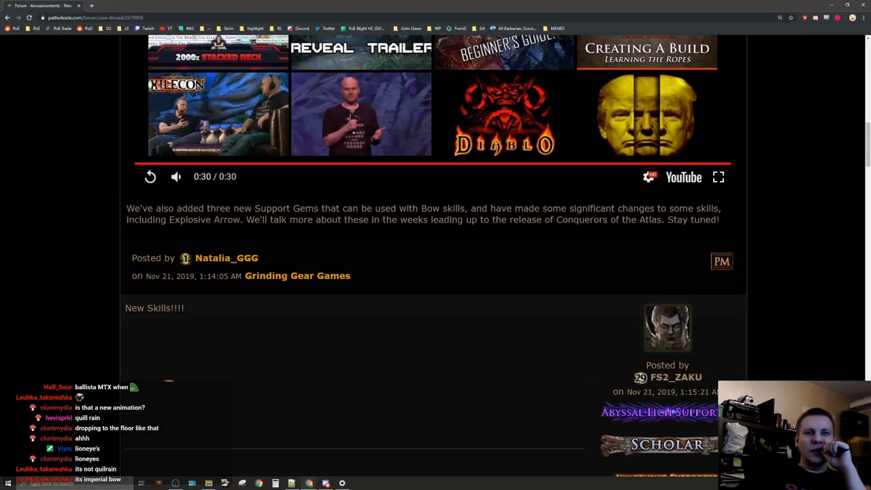
pyautogui.moveTo(176, 208); pyautogui.dragTo(313, 219)
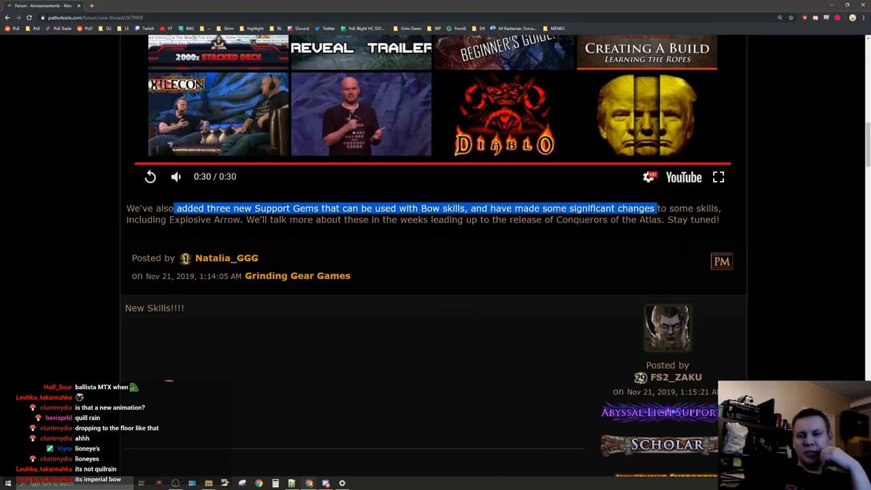
pyautogui.moveTo(655, 209); pyautogui.dragTo(242, 219)
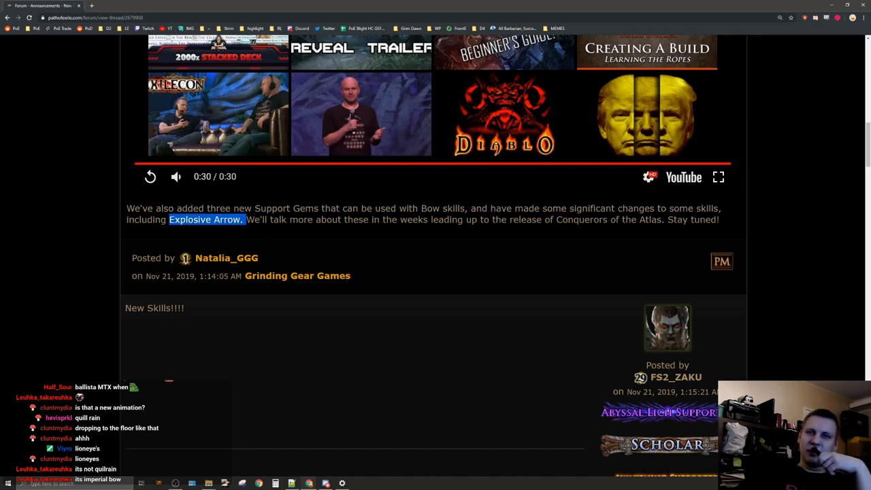
# Step: Highlight the 'three new Support Gems' phrase again, then scroll back up to the post header
pyautogui.scroll(3)
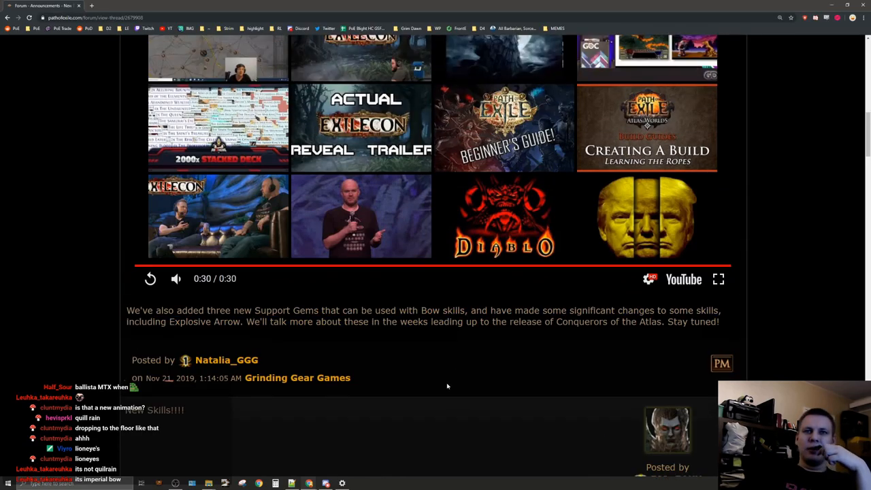
pyautogui.scroll(-3)
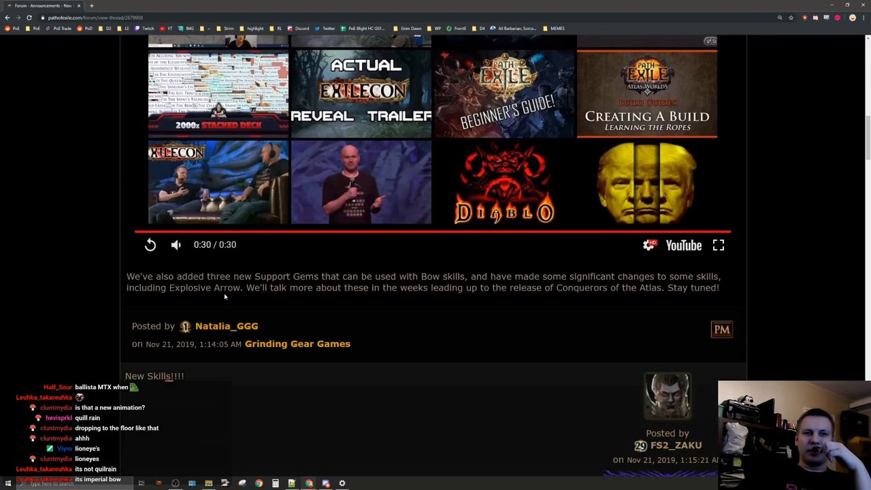
pyautogui.moveTo(155, 276); pyautogui.dragTo(296, 276)
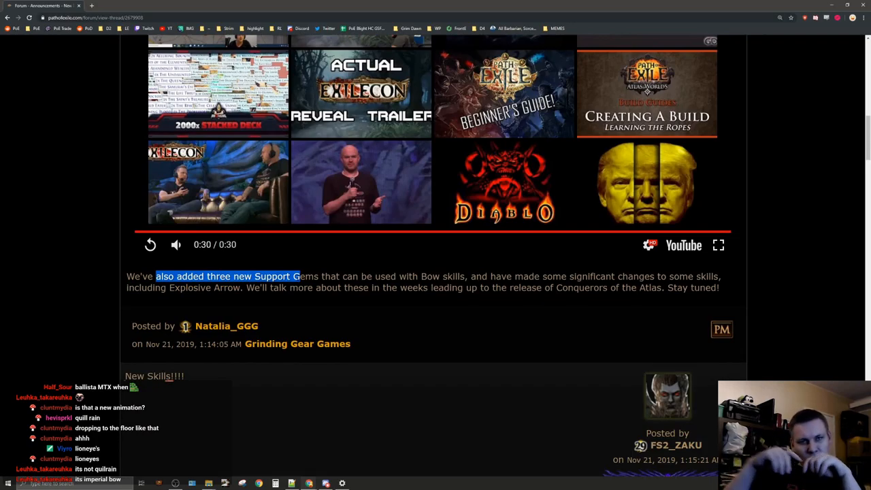
pyautogui.scroll(3)
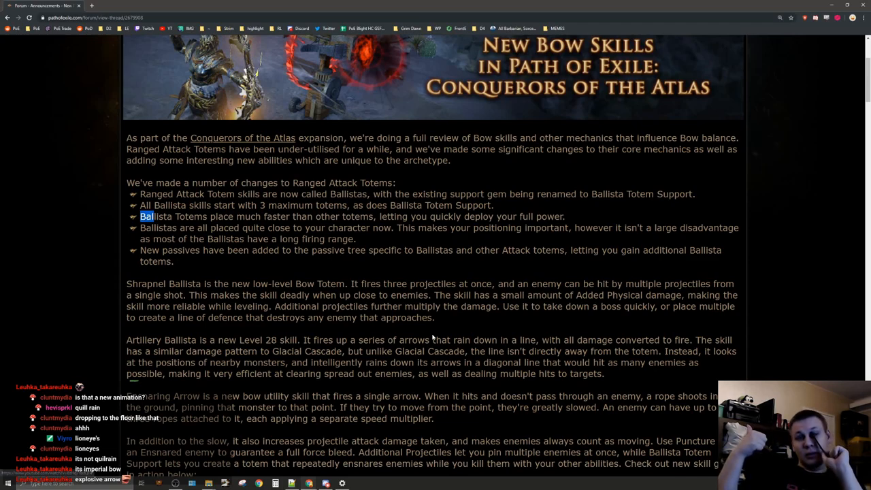
# Step: Extend the highlight over the whole closing support-gems paragraph
pyautogui.scroll(-3)
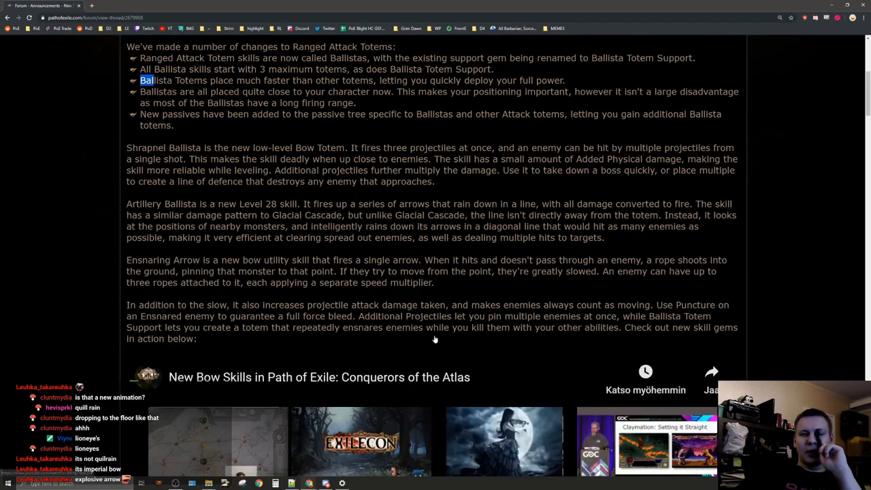
pyautogui.scroll(-3)
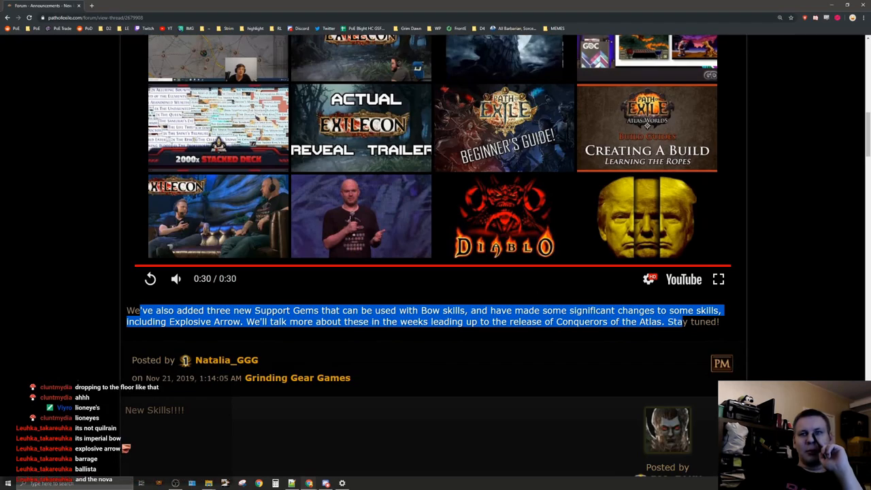
pyautogui.click(627, 332)
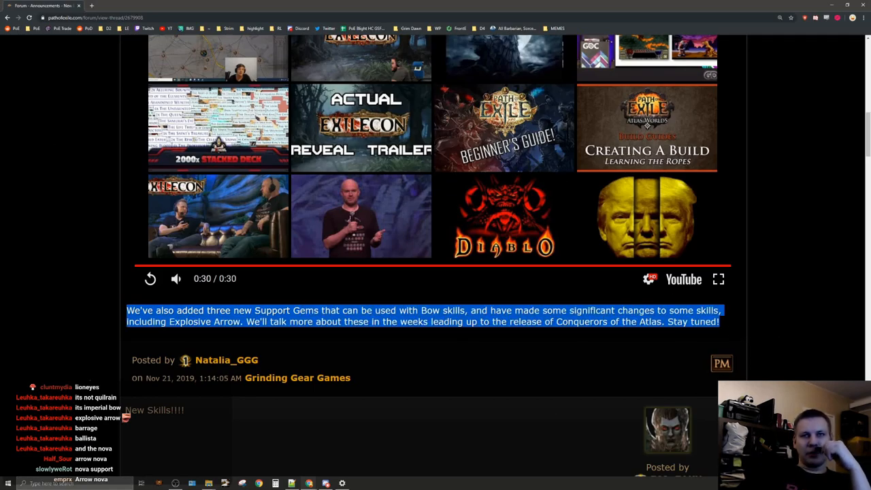
# Step: Scroll back up and highlight the full Ranged Attack Totem change list
pyautogui.scroll(3)
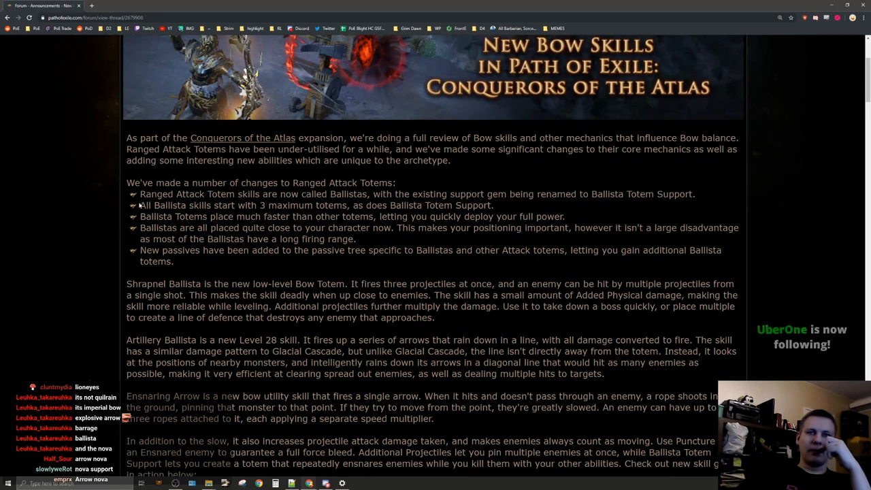
pyautogui.scroll(-3)
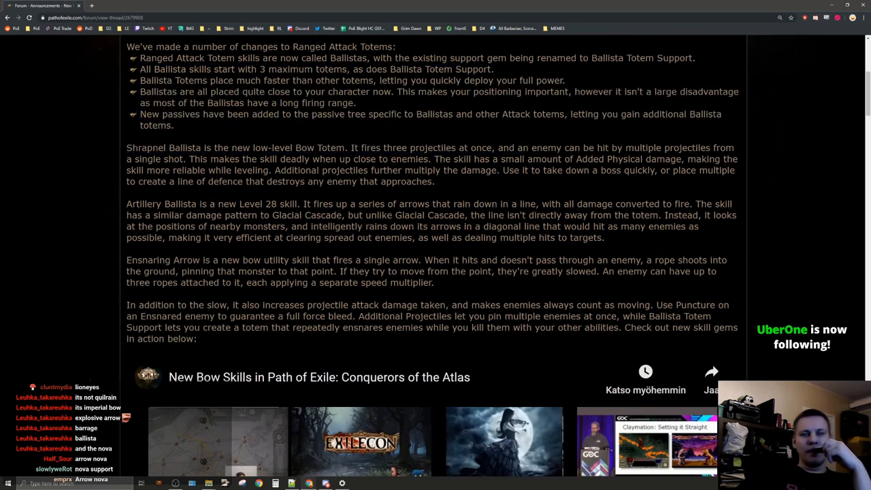
pyautogui.scroll(3)
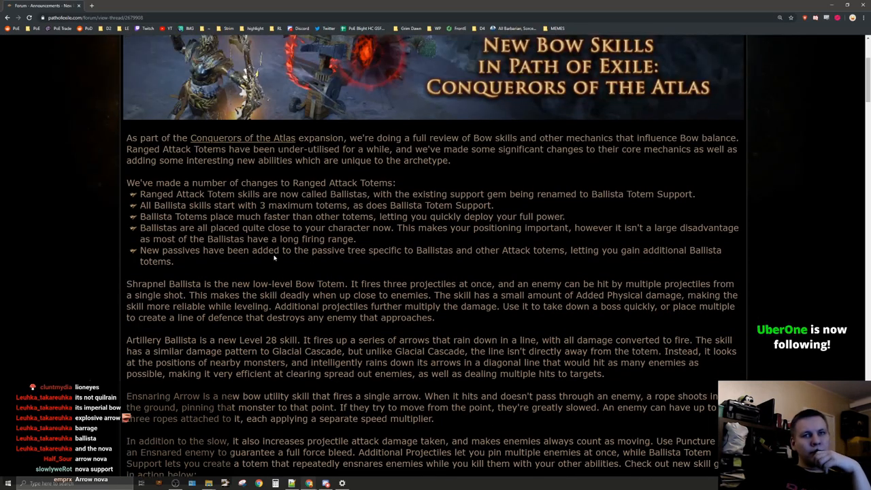
pyautogui.scroll(3)
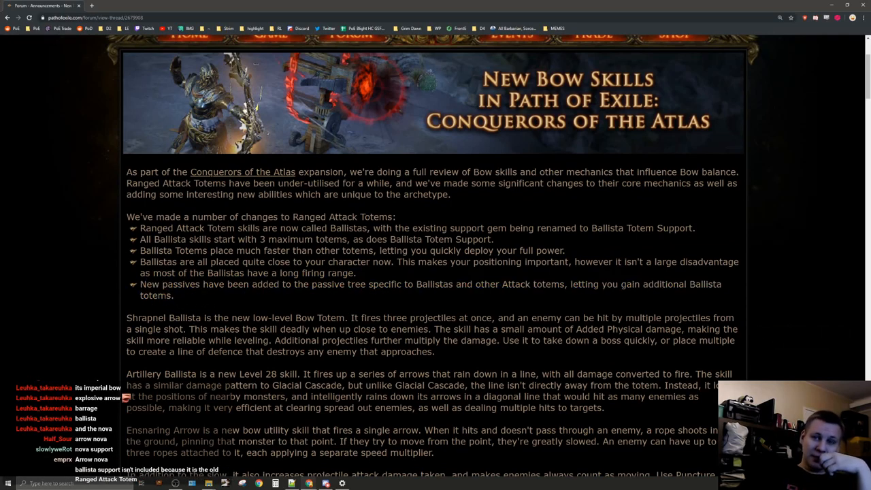
pyautogui.moveTo(139, 229); pyautogui.dragTo(175, 295)
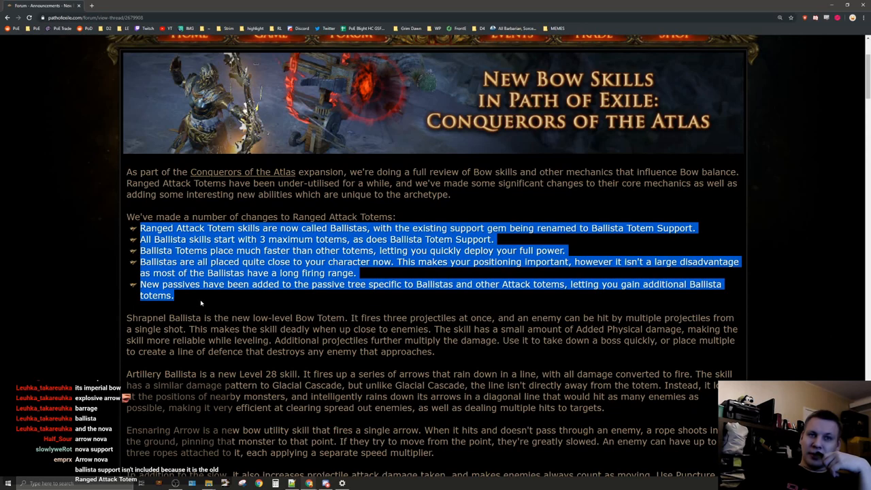